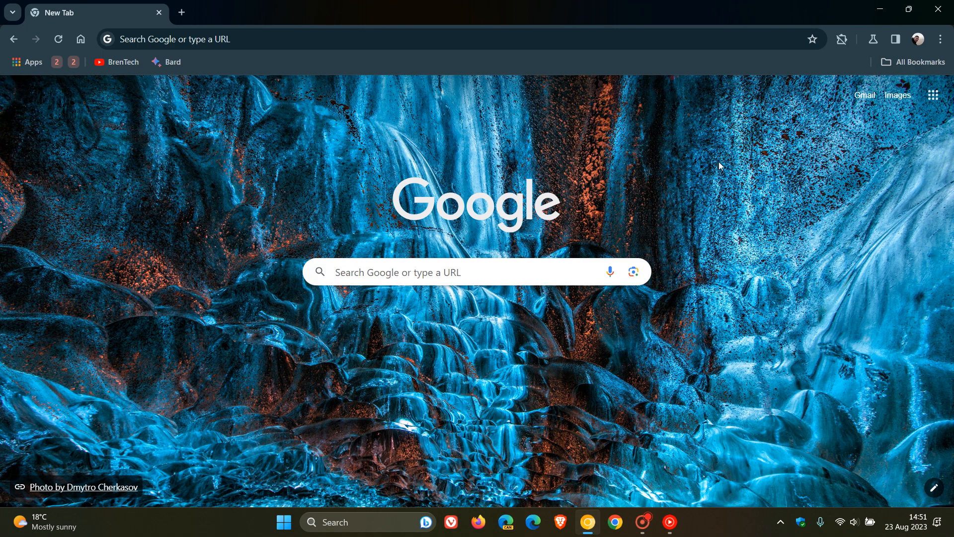
mouse_move(785, 353)
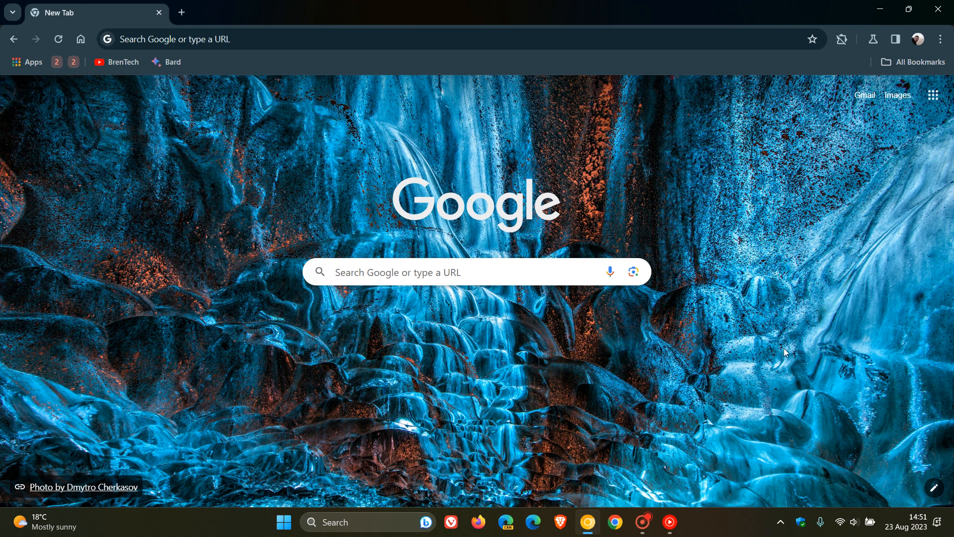
mouse_move(934, 142)
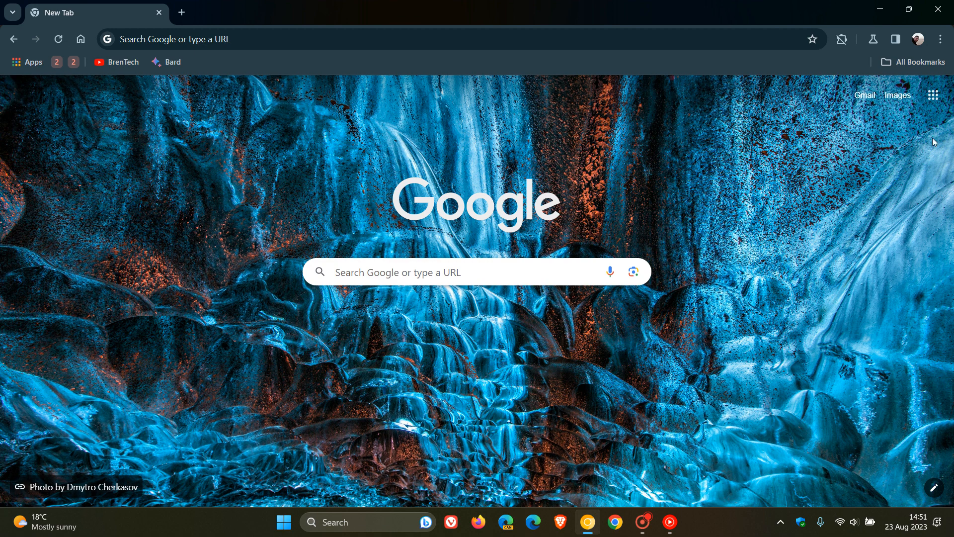
Launch Google Photos from the Google apps grid on the New Tab page.
left_click(932, 94)
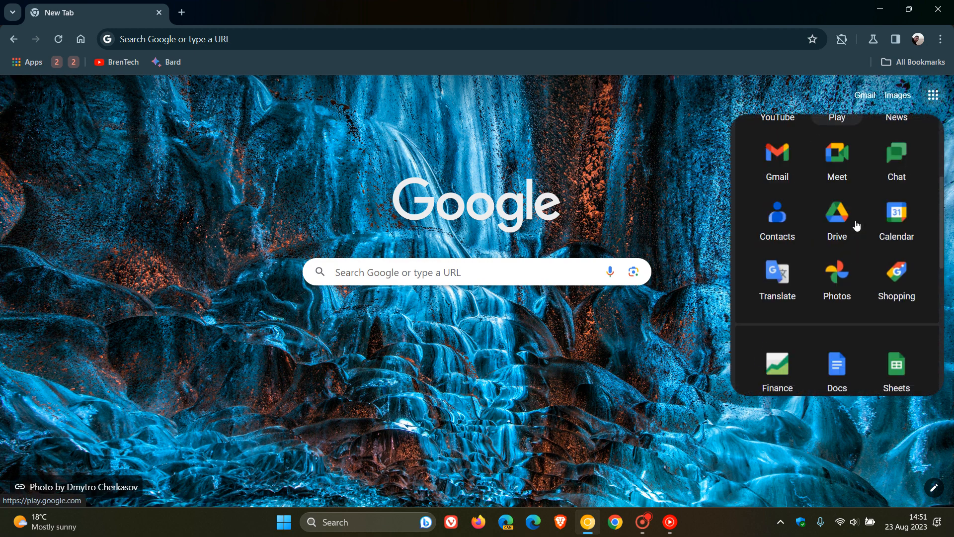
left_click(837, 273)
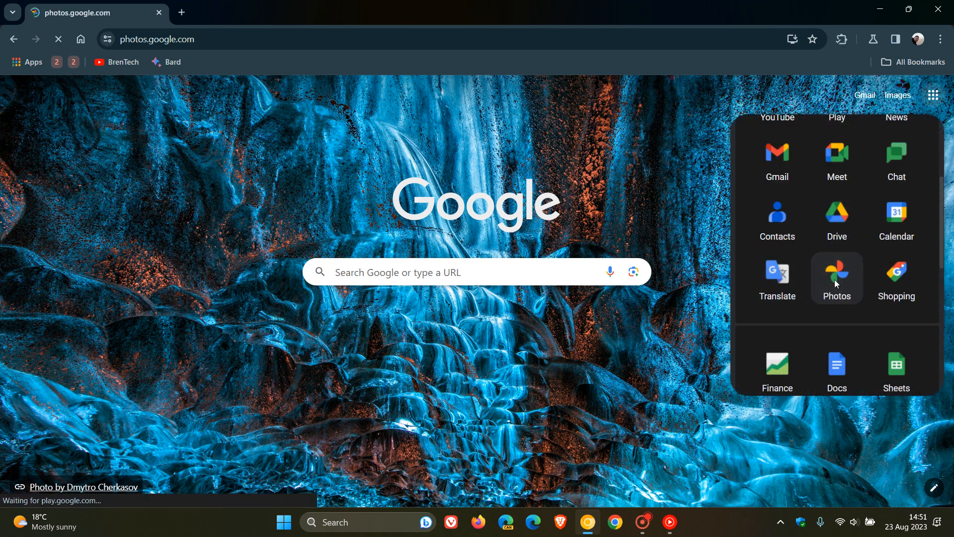
Let photos.google.com load the date-grouped library with the August and May 2022 Chrome pictures.
left_click(836, 273)
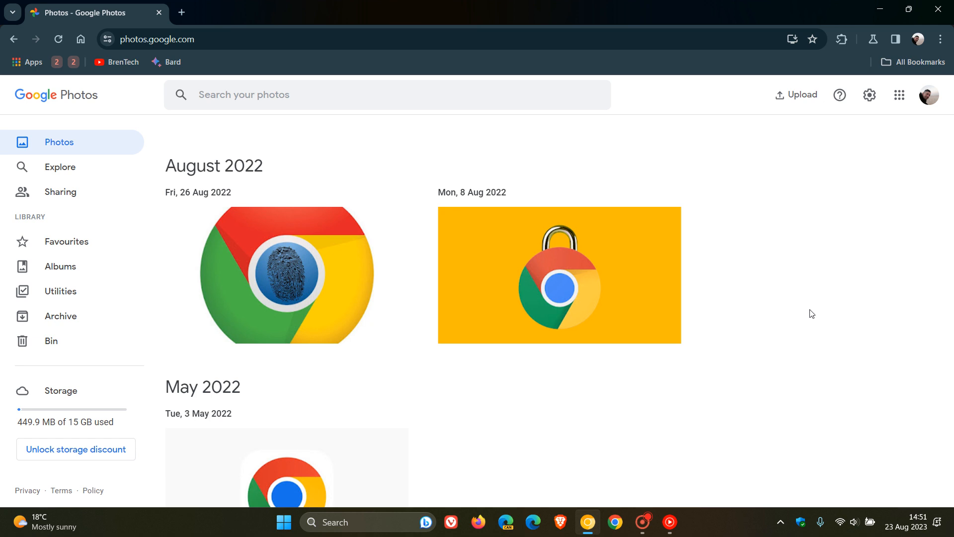
mouse_move(795, 302)
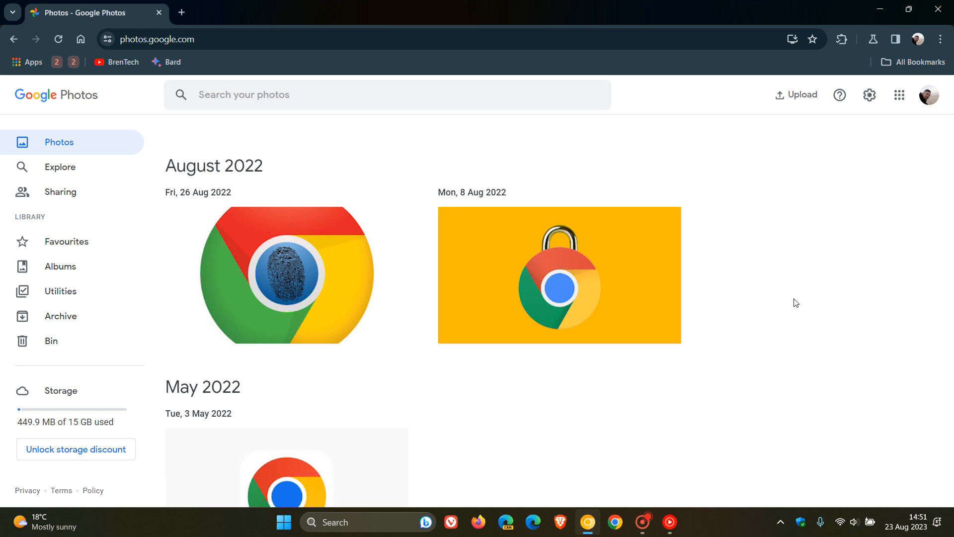
Open the Fri, 26 Aug 2022 fingerprint Chrome logo photo in the viewer.
left_click(287, 275)
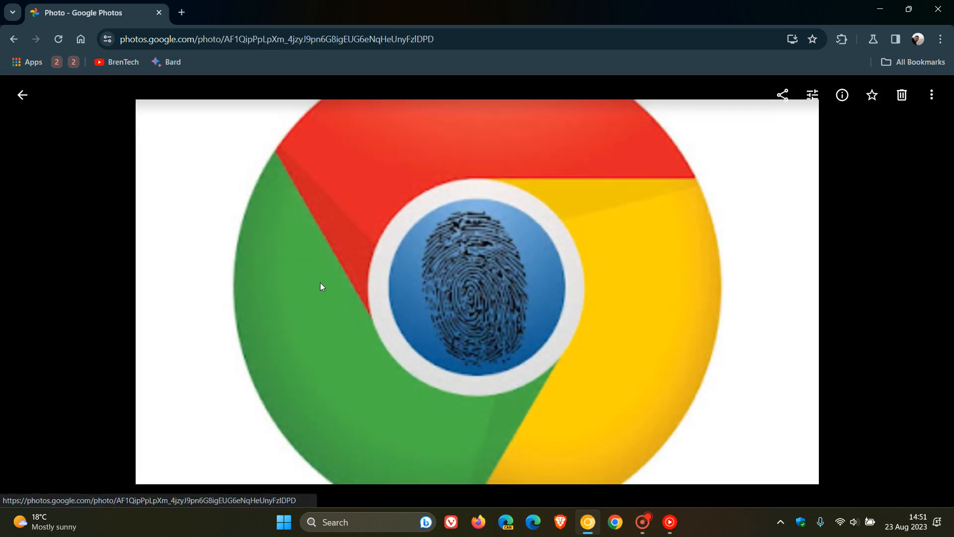
mouse_move(889, 278)
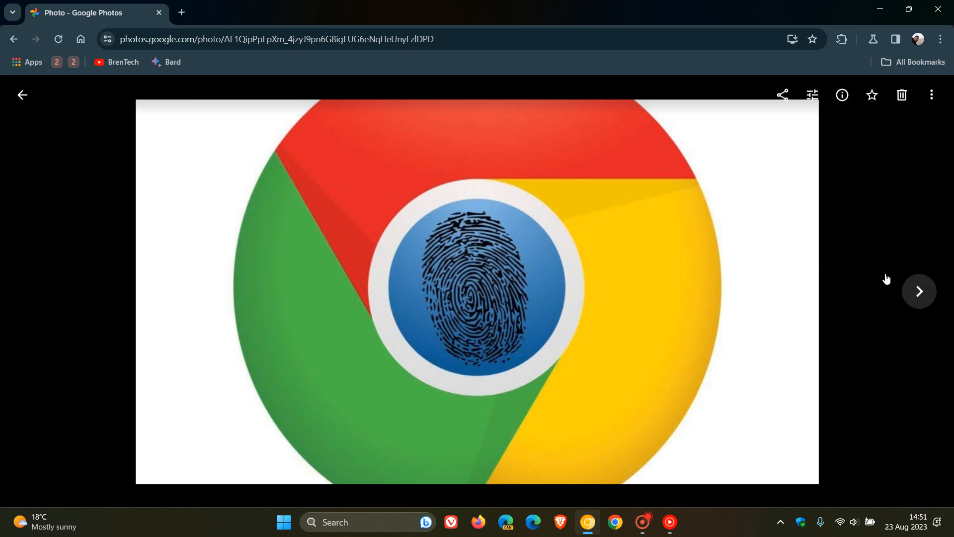
mouse_move(845, 239)
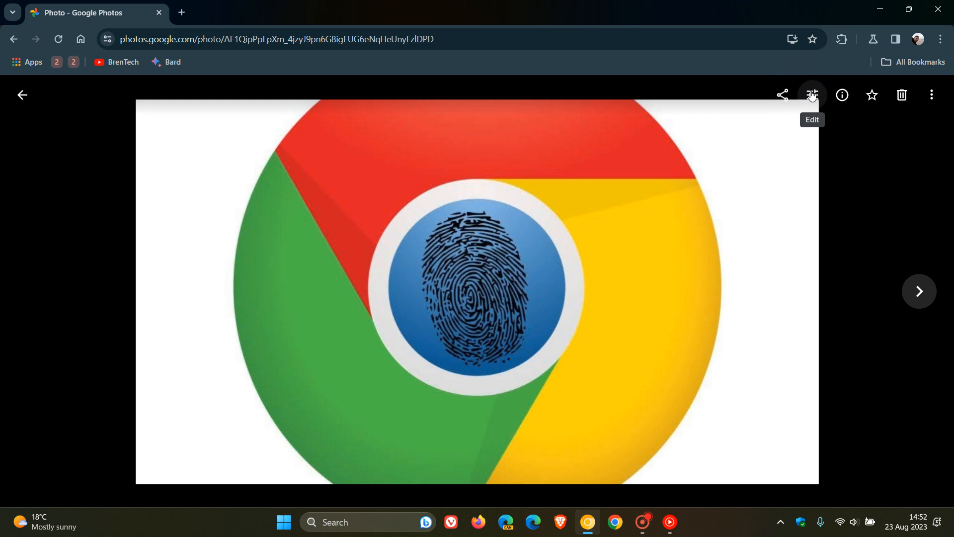
Edit the photo, trying the Warm and Cool suggestions and leaving Cool applied.
left_click(811, 94)
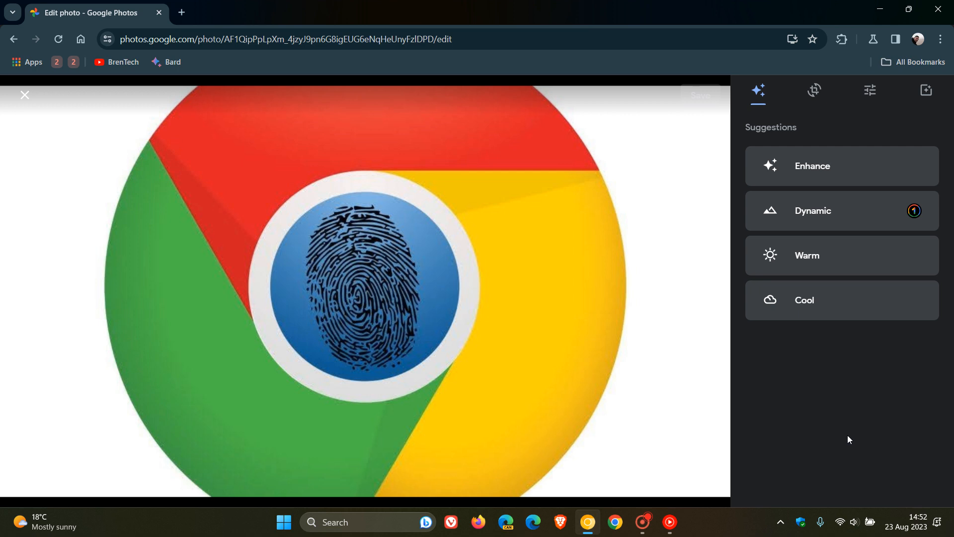
mouse_move(759, 96)
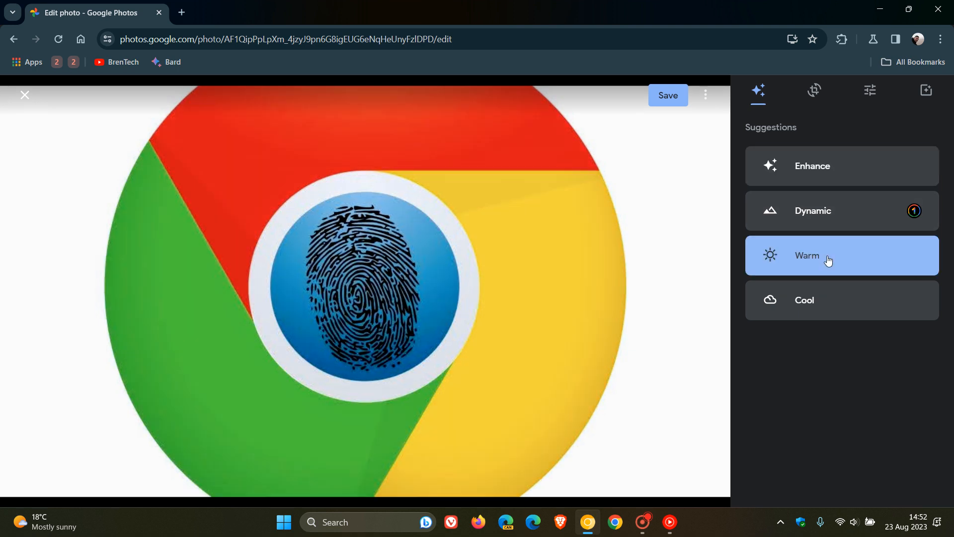
left_click(842, 300)
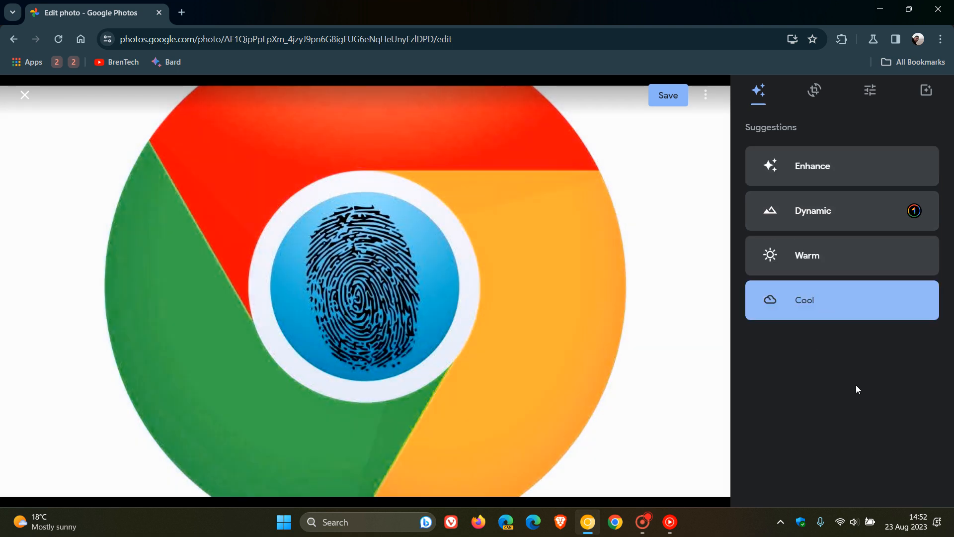
mouse_move(833, 391)
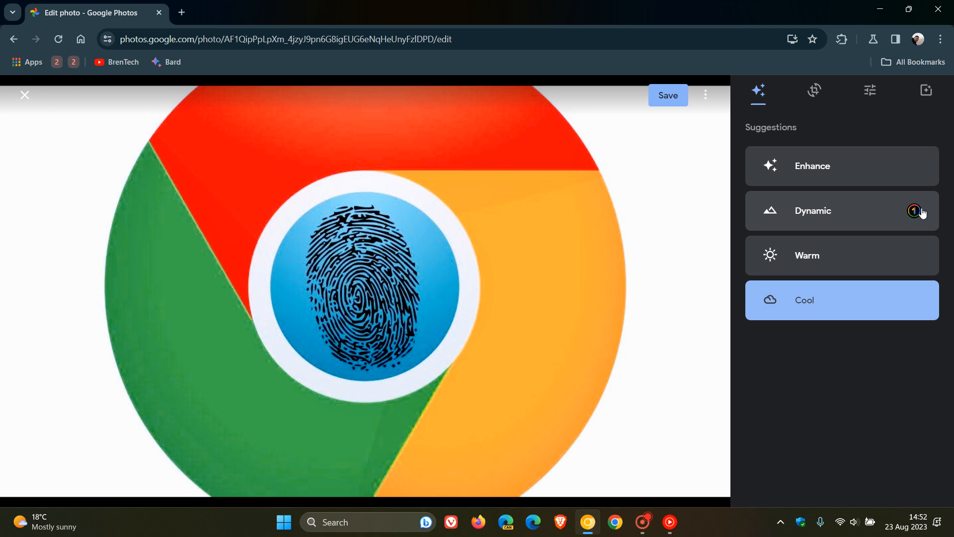
left_click(913, 212)
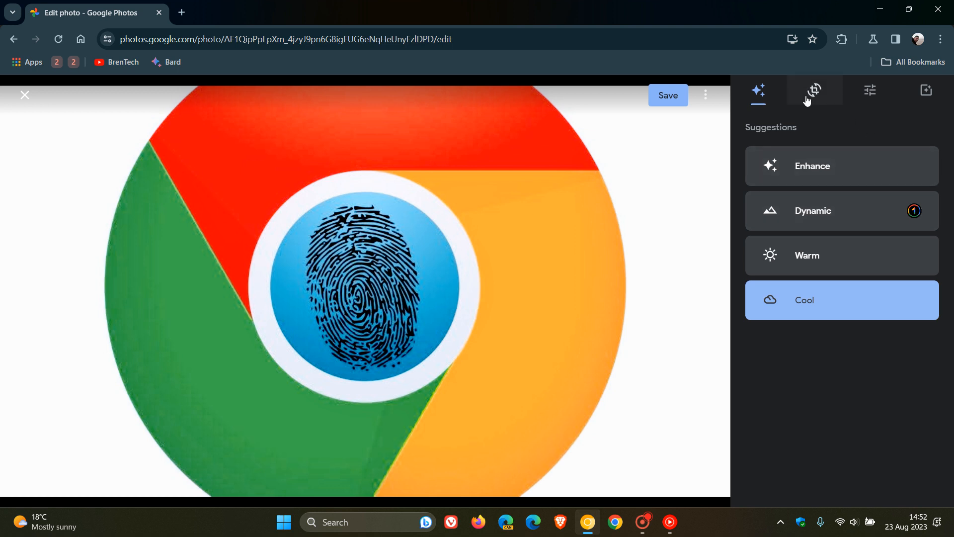
Try the 16:9, 9:16 and 3:4 crop ratios, then return to Free.
left_click(814, 90)
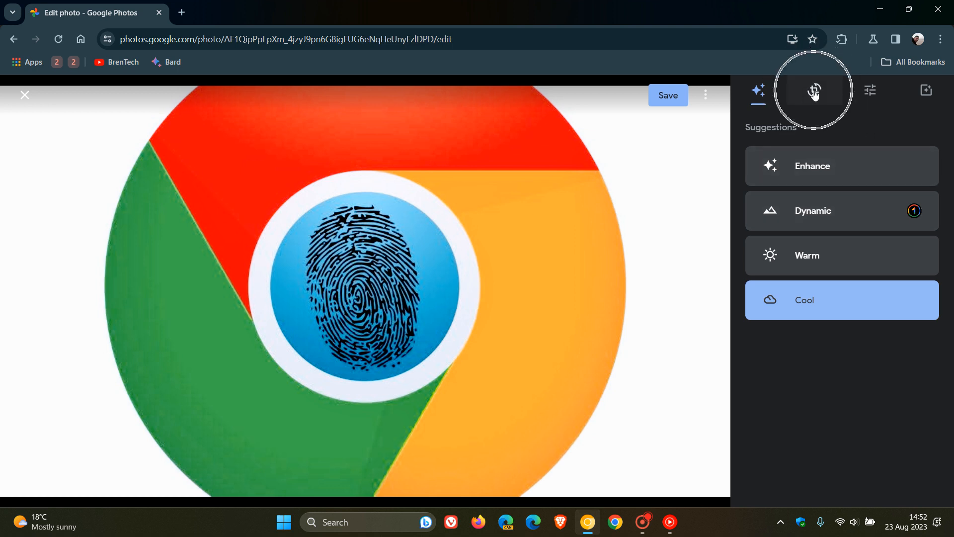
left_click(813, 90)
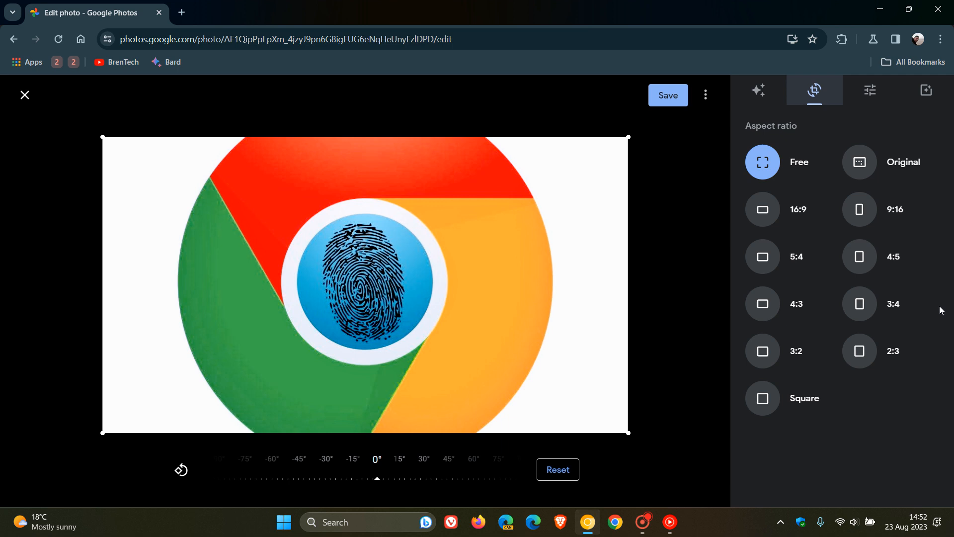
mouse_move(769, 175)
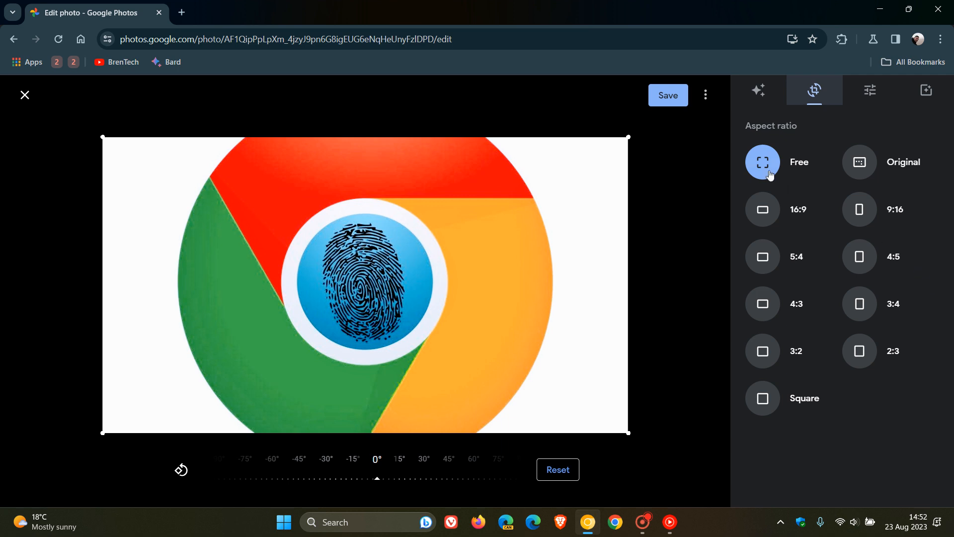
left_click(762, 209)
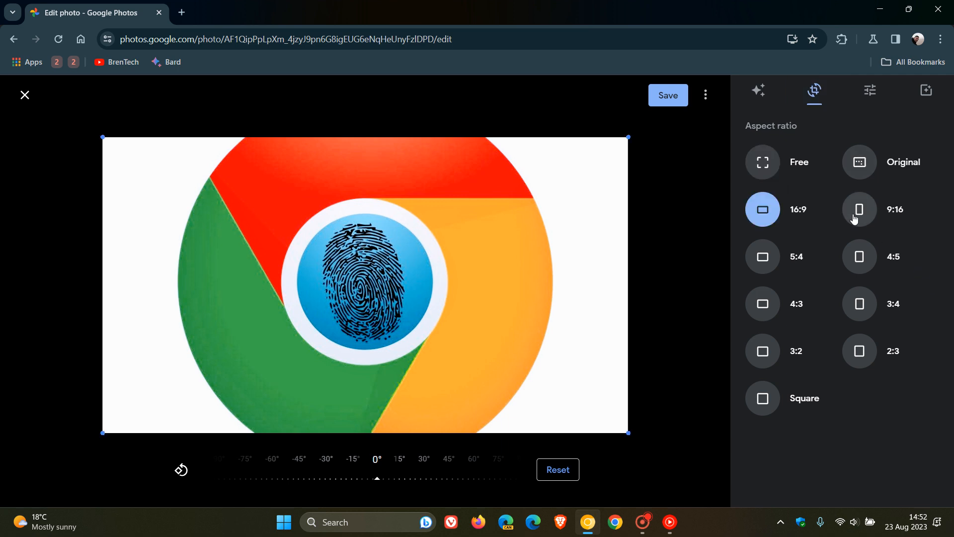
left_click(859, 209)
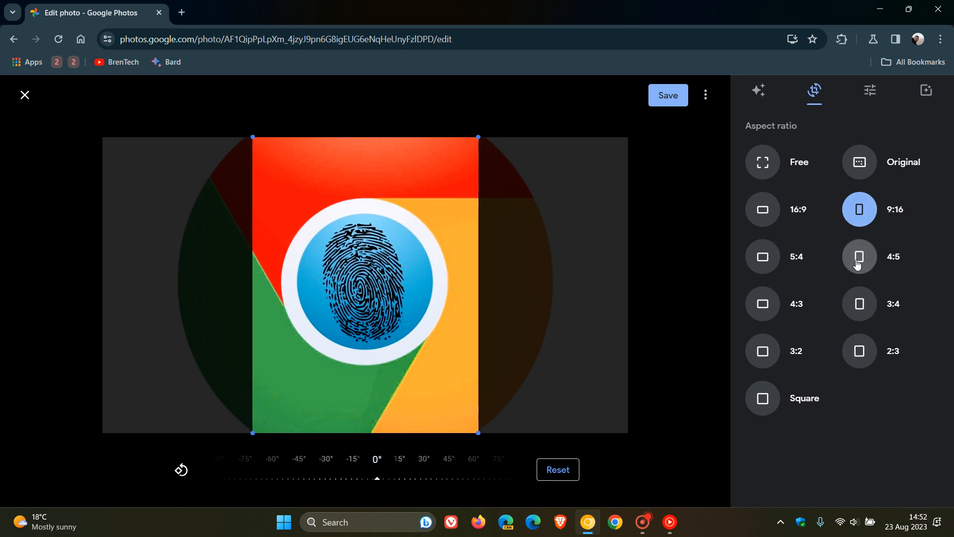
left_click(859, 304)
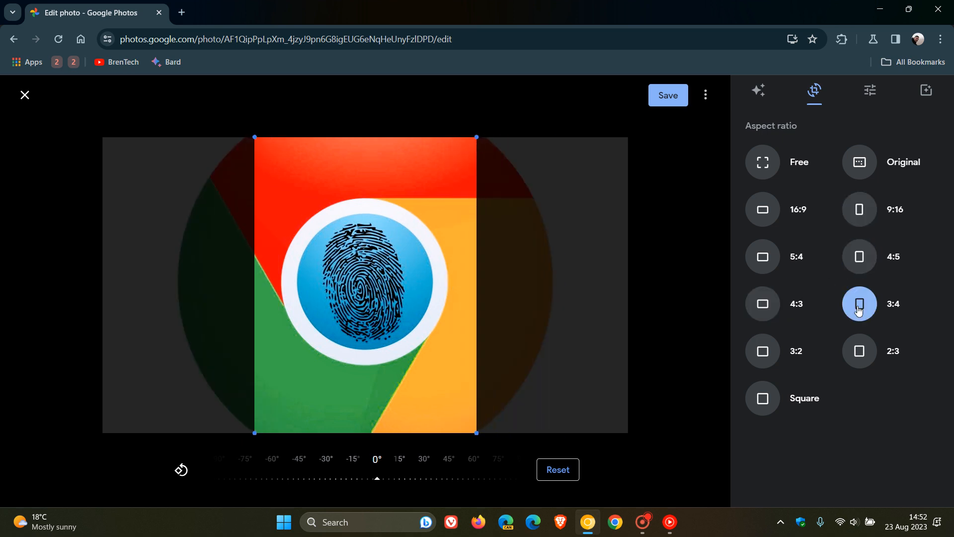
left_click(762, 162)
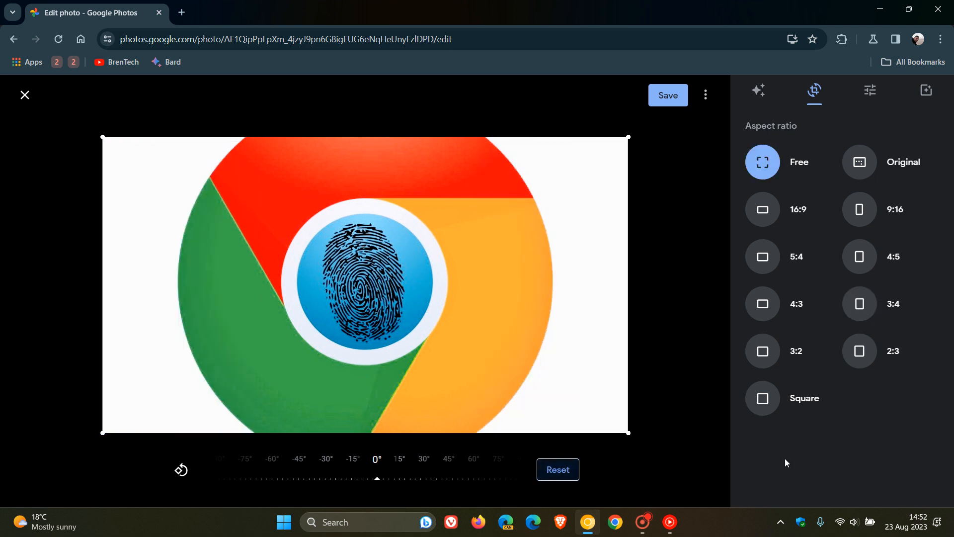
mouse_move(815, 457)
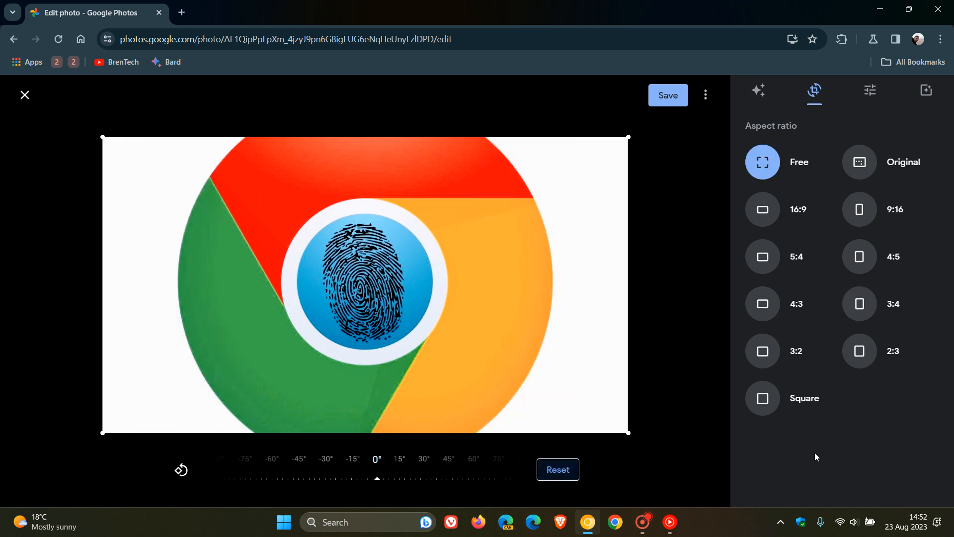
mouse_move(382, 486)
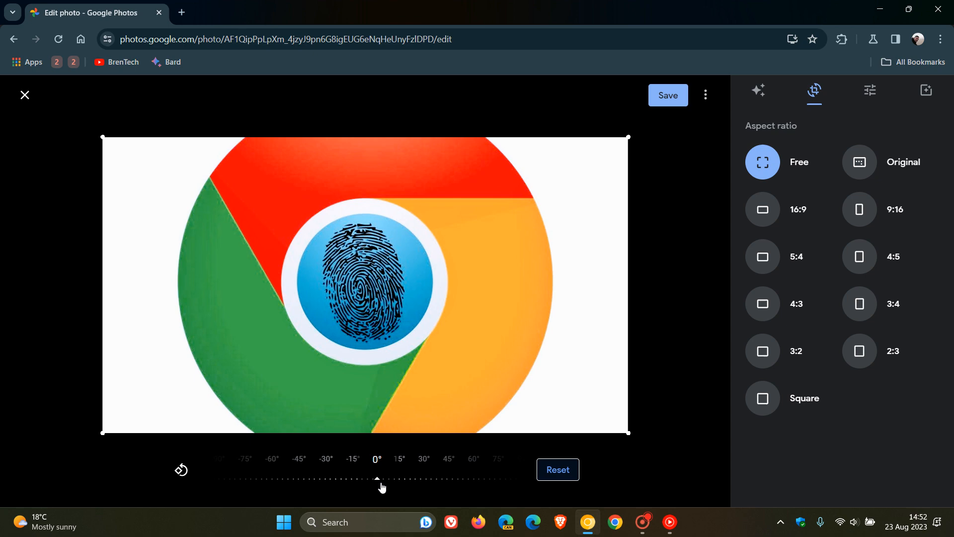
Rotate the photo and turn it back to its upright orientation.
left_click_drag(377, 479, 377, 480)
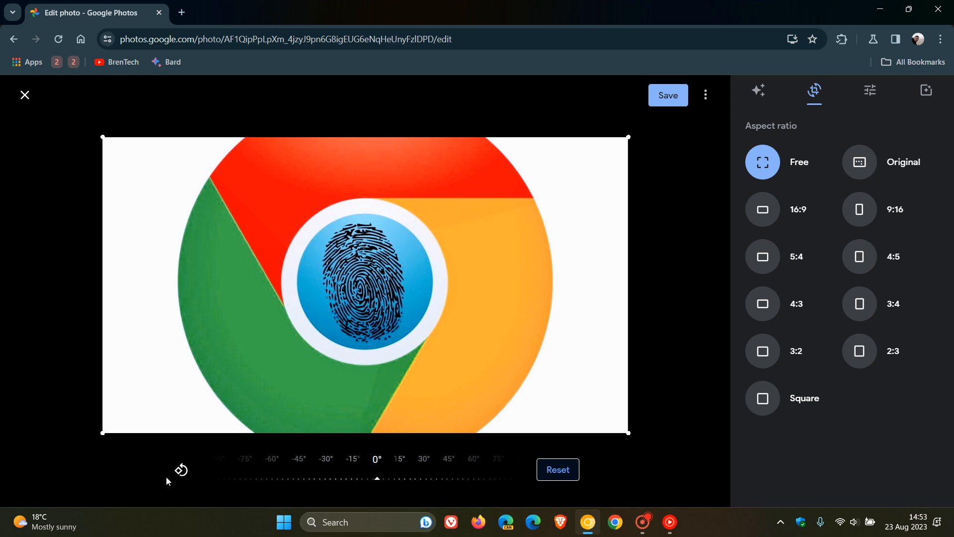
left_click(181, 469)
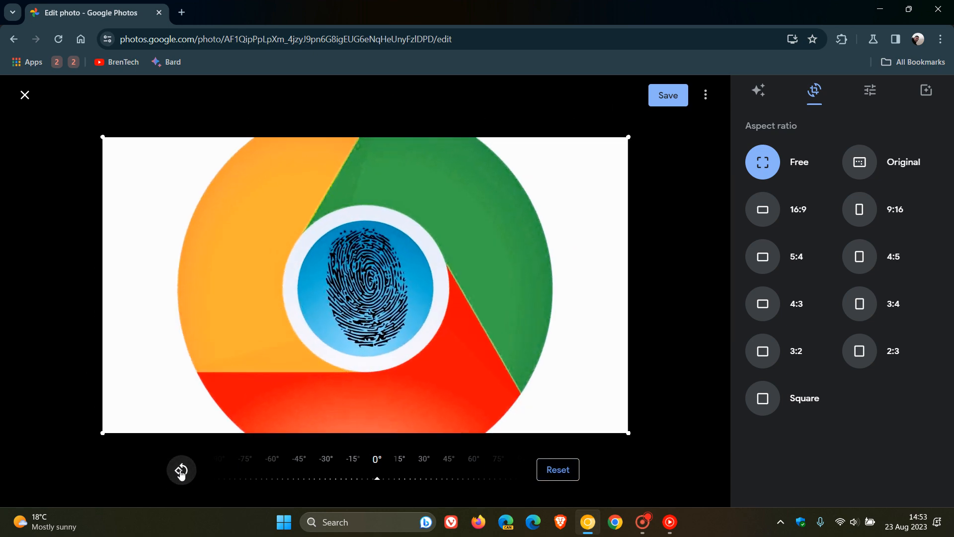
left_click(182, 469)
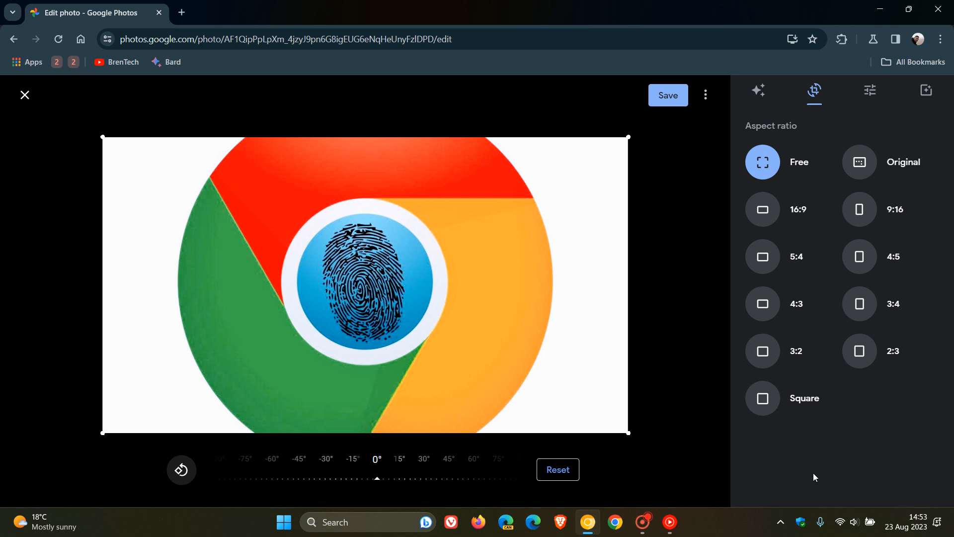
mouse_move(804, 454)
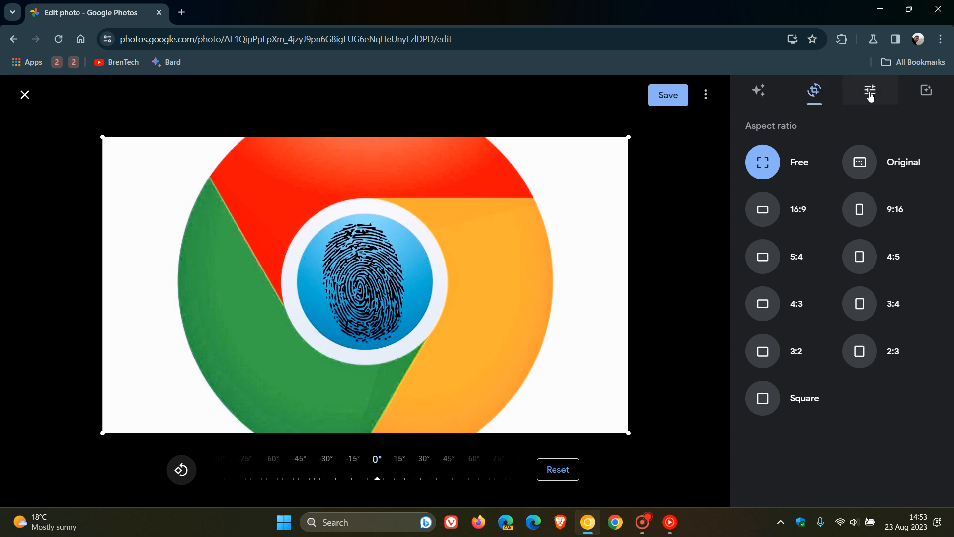
left_click(869, 90)
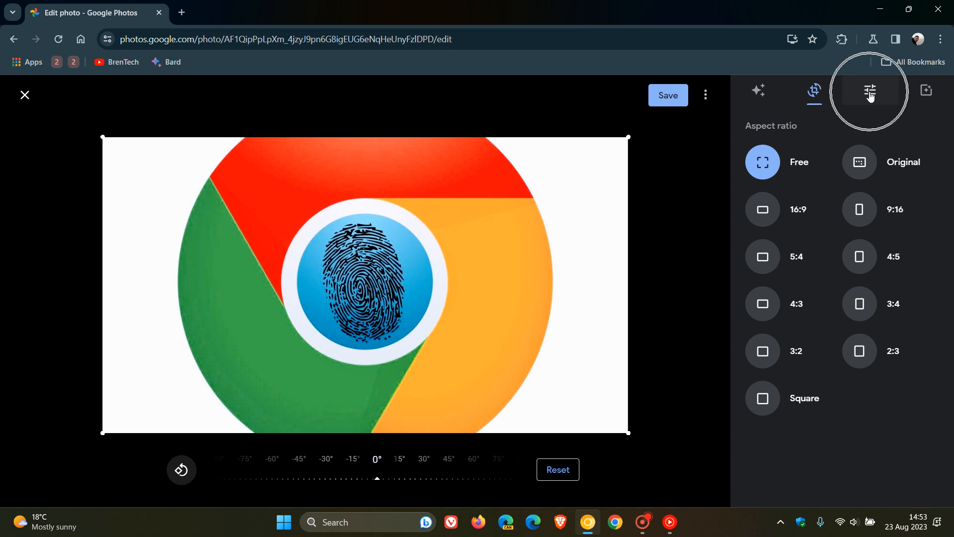
Show the Adjust sliders: HDR, Brightness, Contrast, White Point, Highlights, Shadow, Black point.
left_click(870, 91)
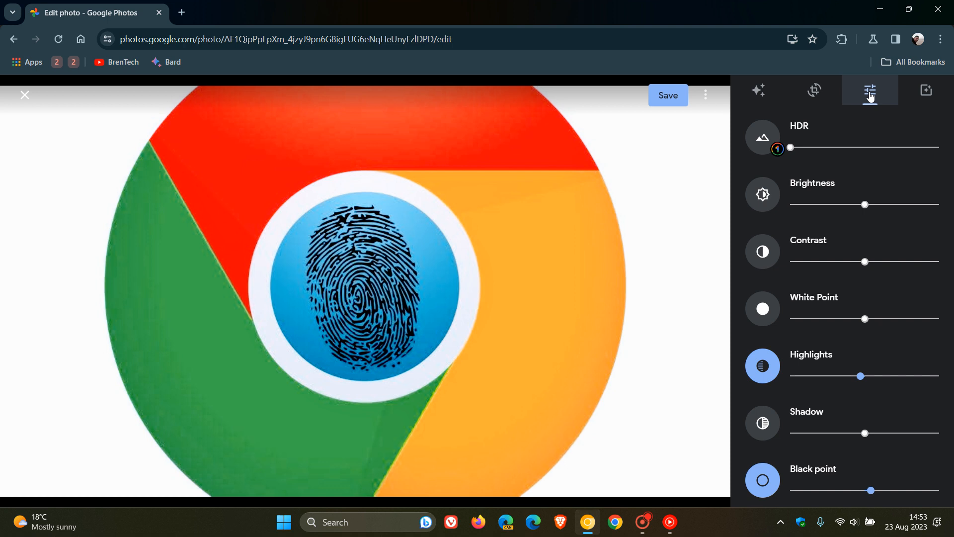
mouse_move(828, 141)
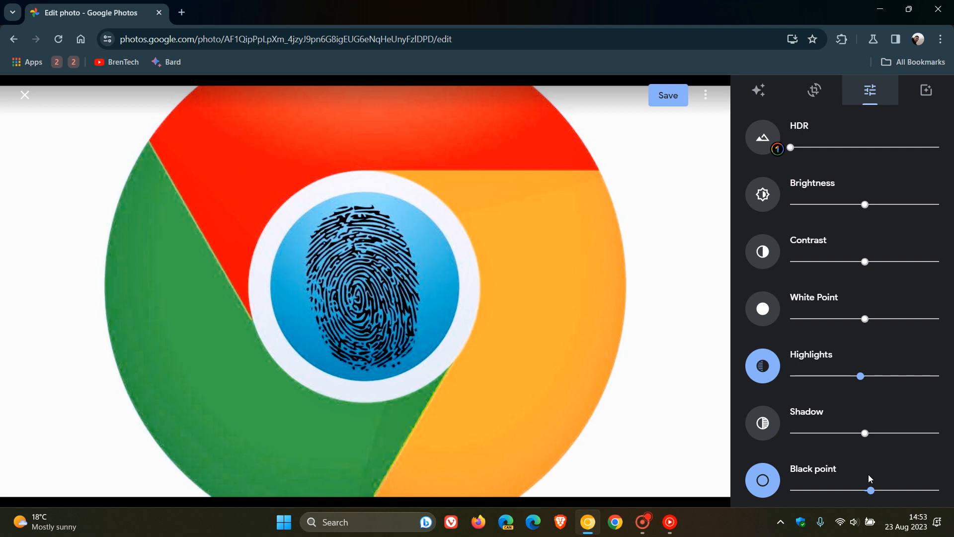
mouse_move(914, 320)
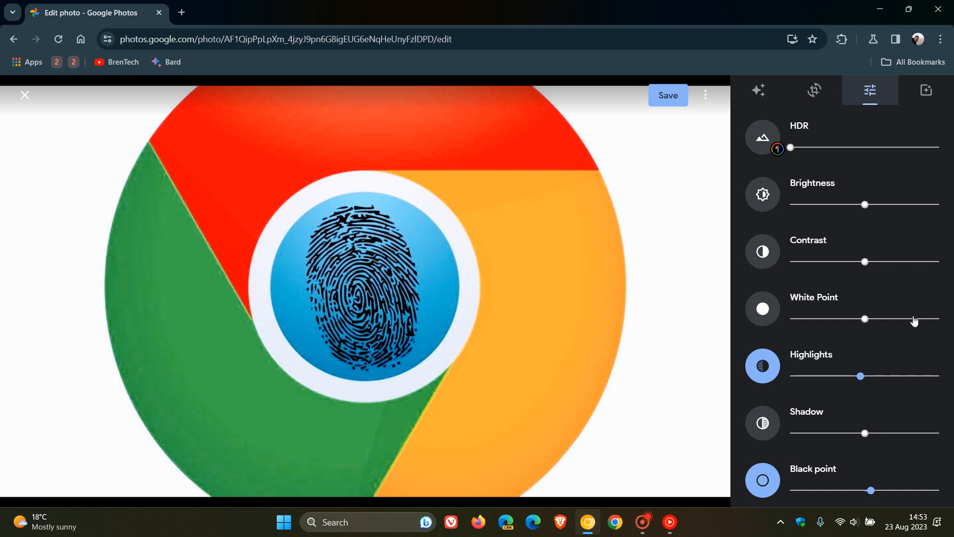
mouse_move(926, 90)
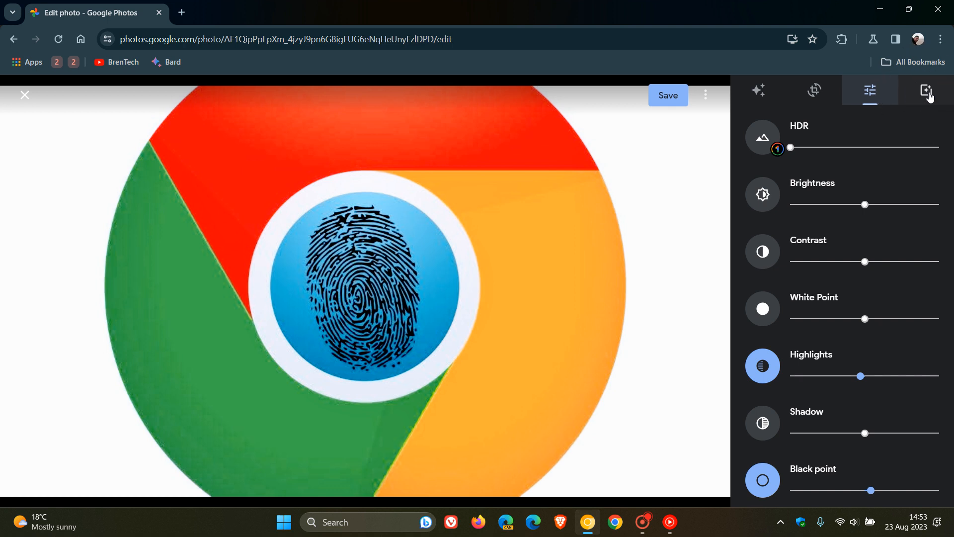
Browse the filter presets like Vivid, Playa, Honey and Modena.
left_click(925, 90)
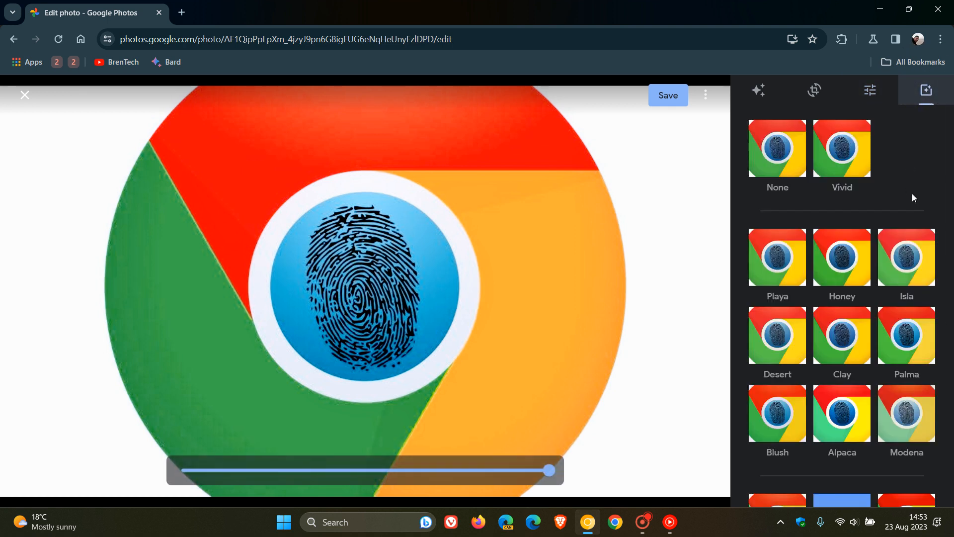
mouse_move(919, 148)
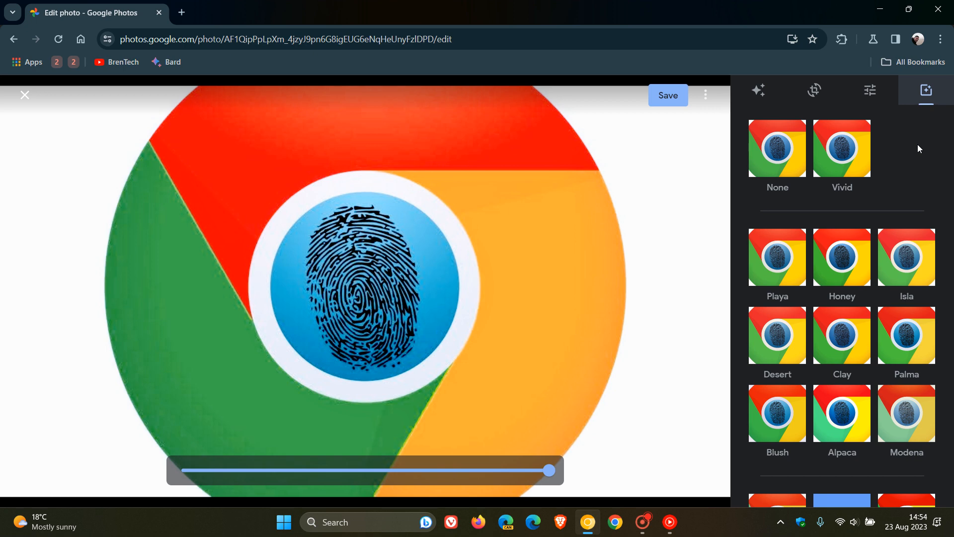
Close the editor discarding edits, leave the library, and go to Chrome's New Tab page.
left_click(24, 95)
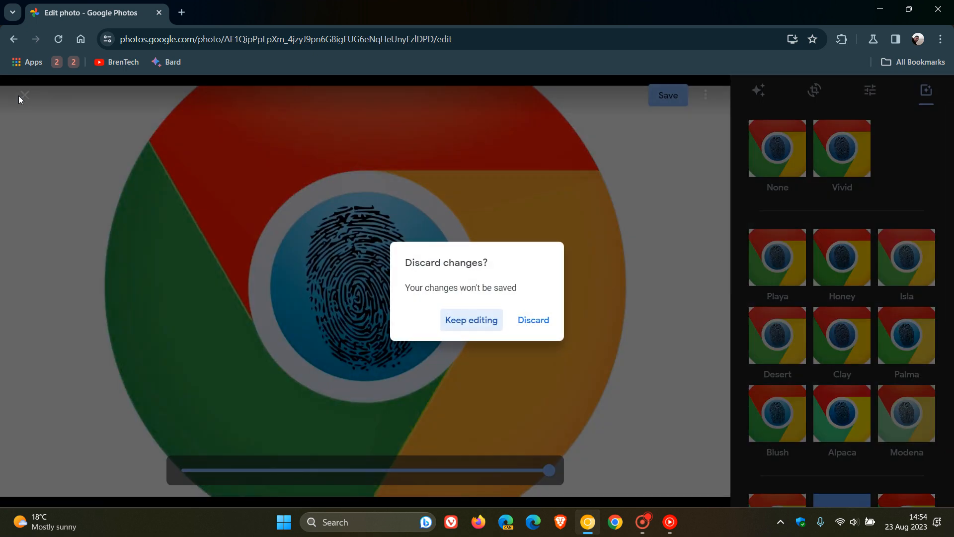
left_click(533, 320)
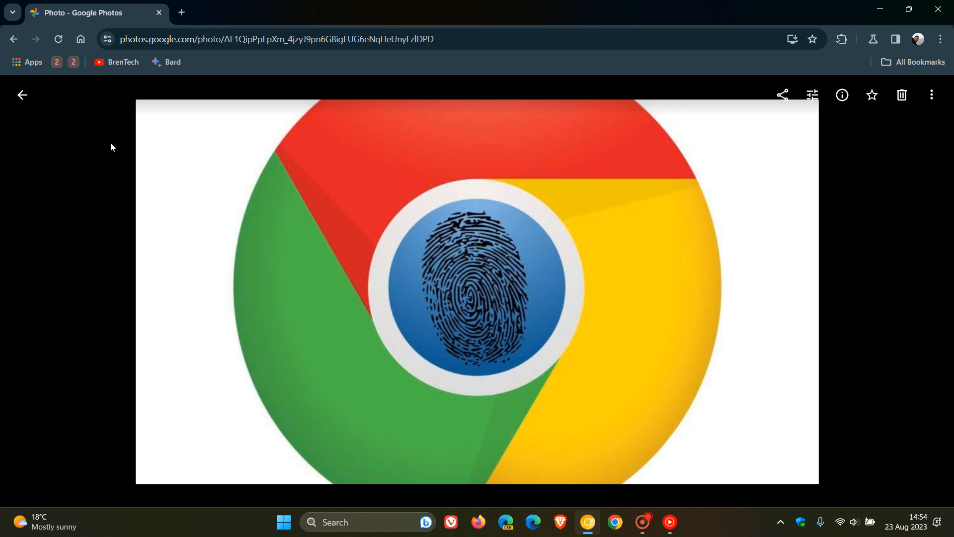
left_click(22, 94)
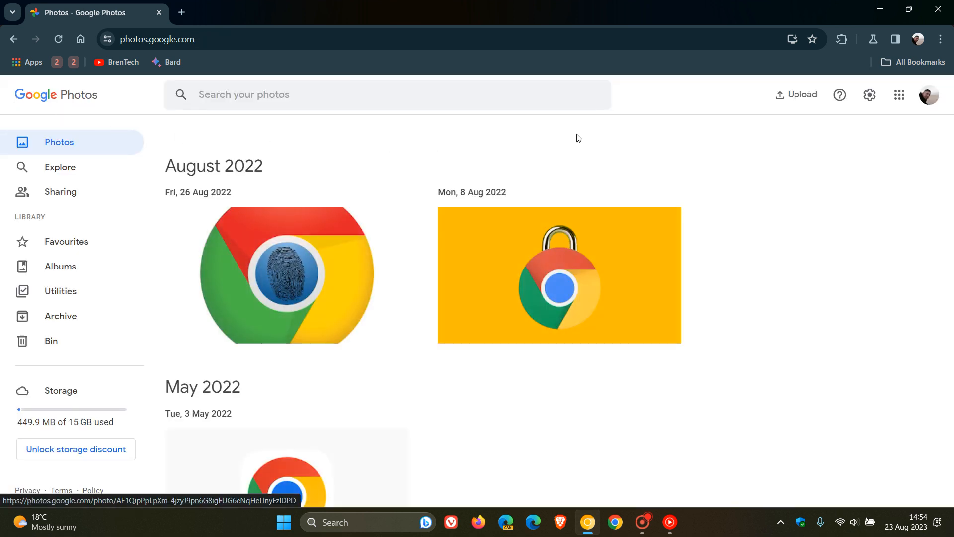
mouse_move(81, 39)
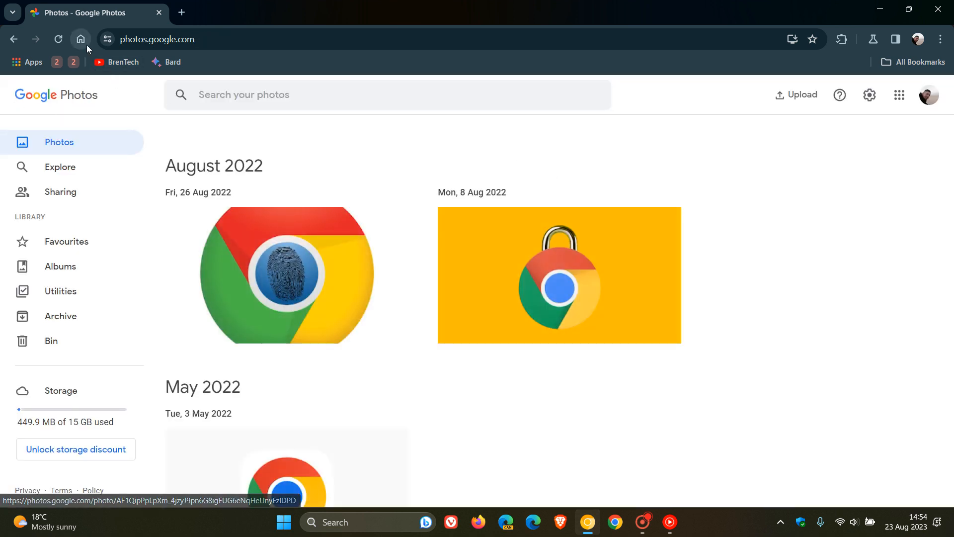
left_click(80, 39)
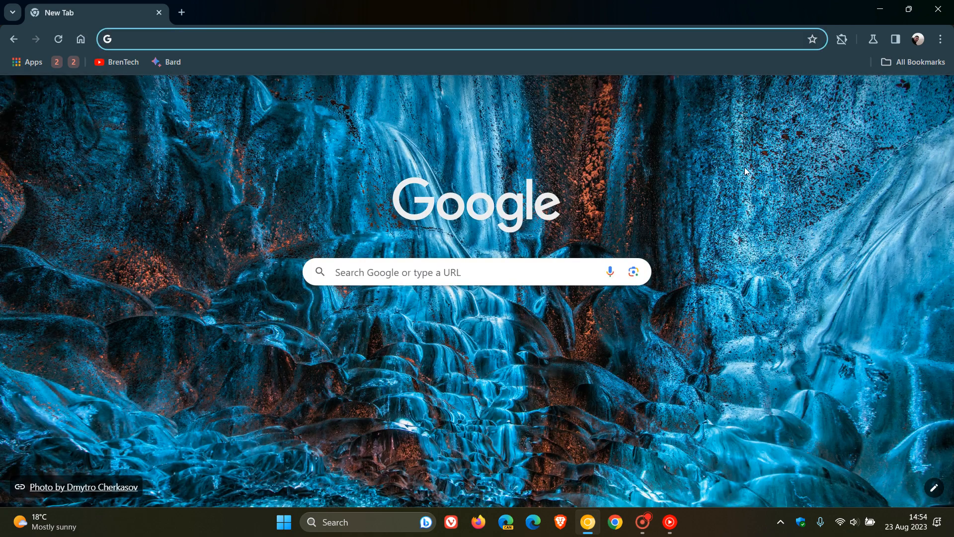